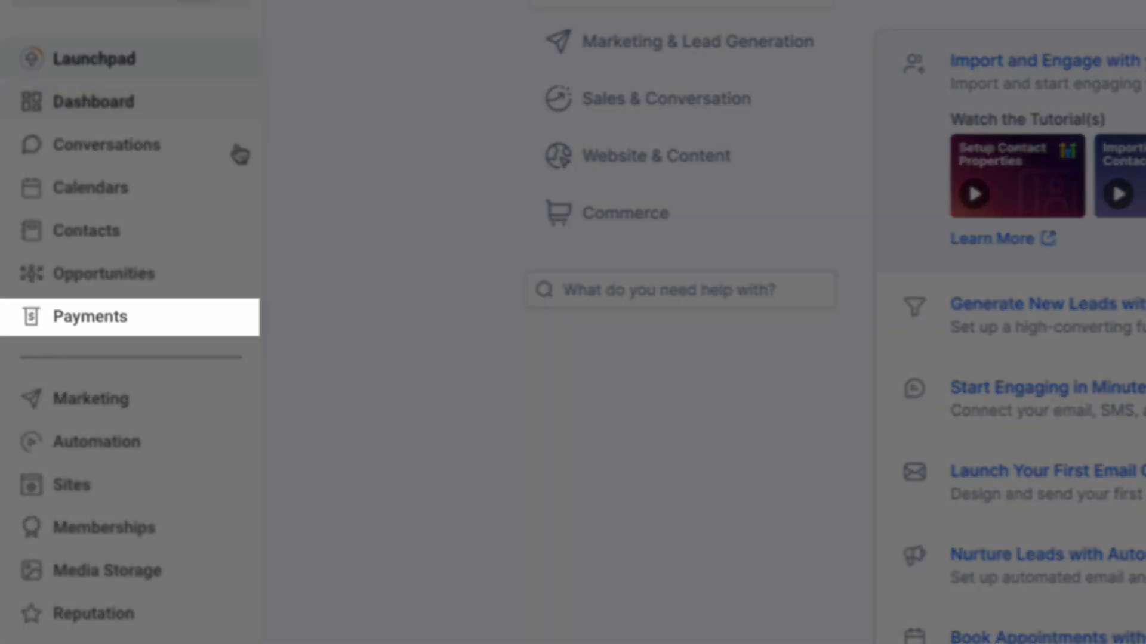
# Step: Go to the Payment Links list inside the Payments area
pyautogui.click(89, 317)
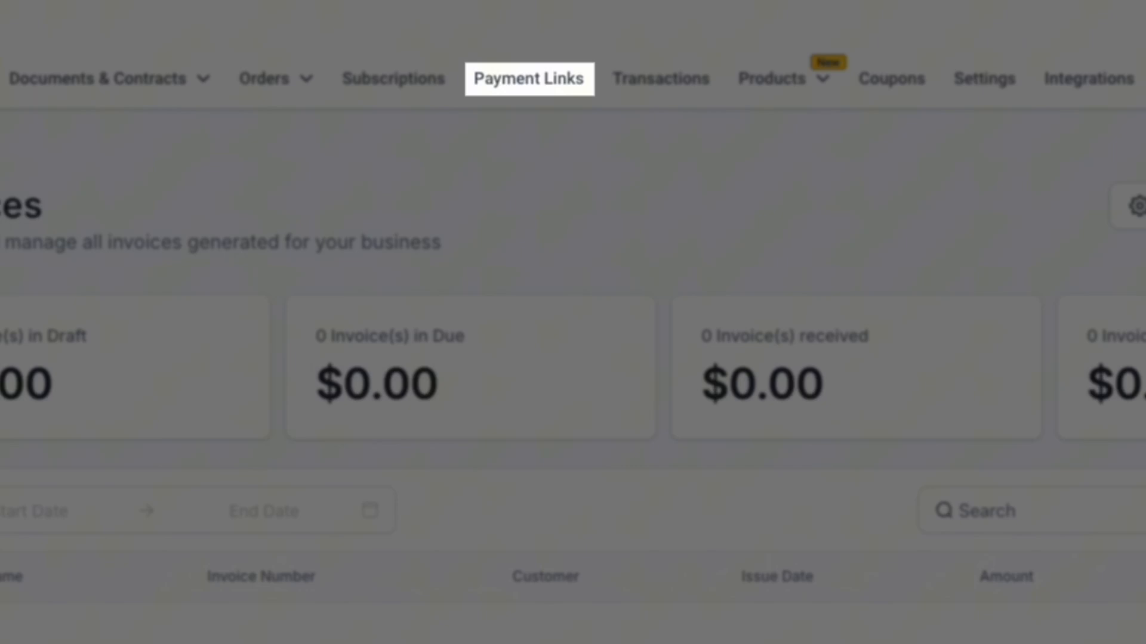
pyautogui.click(528, 79)
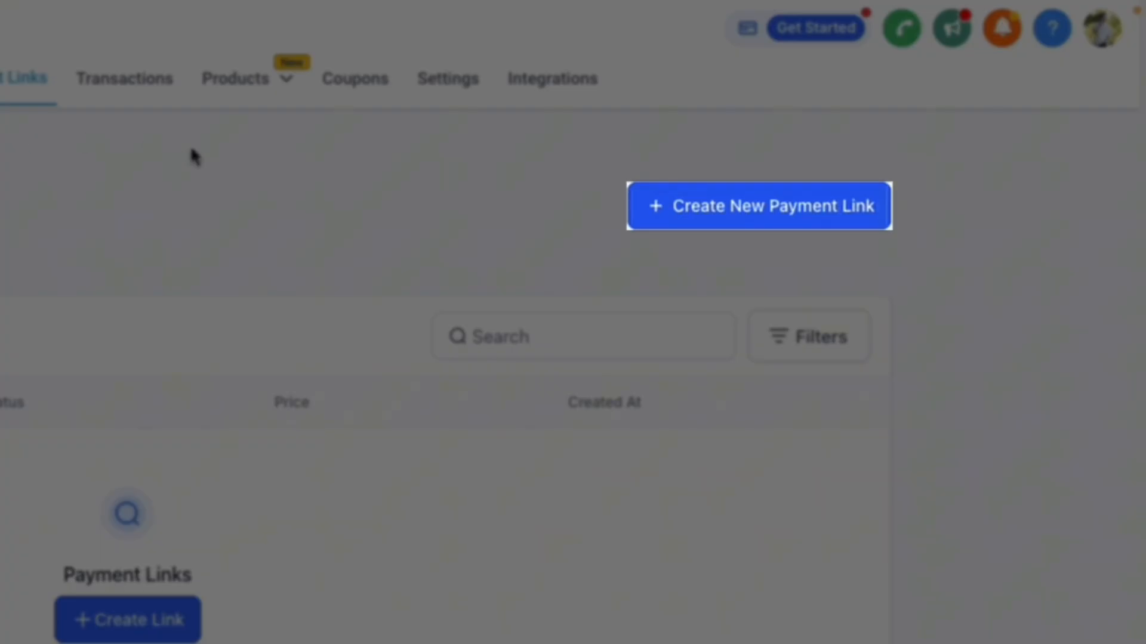
# Step: Create a new payment link using the 'Price-From 0-6 Figures' product for a $2500 total
pyautogui.click(759, 206)
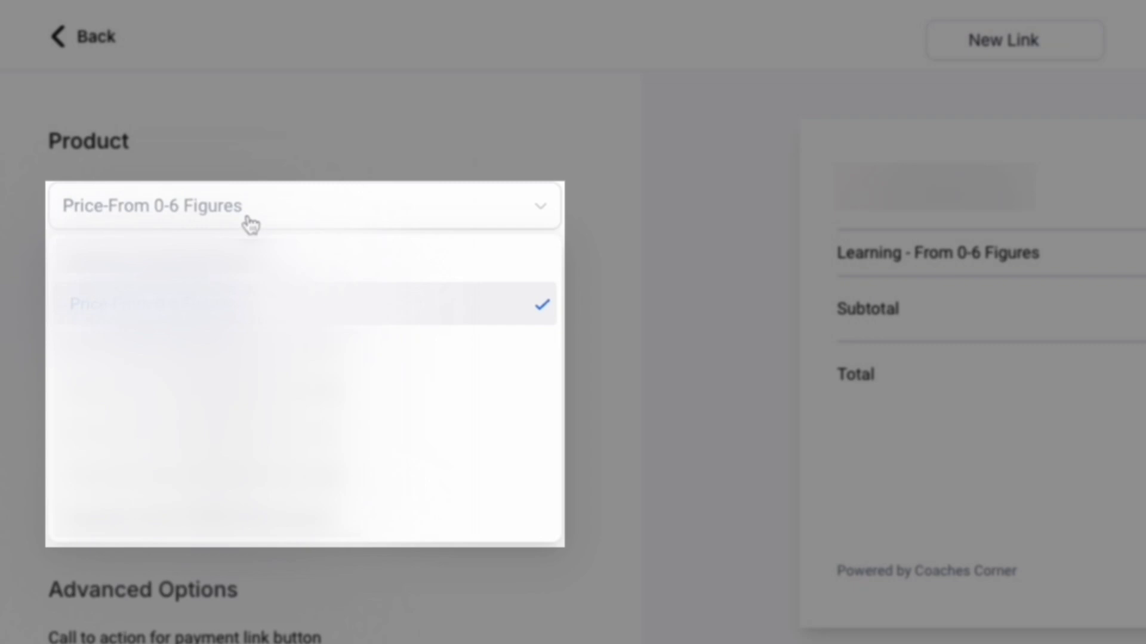
pyautogui.click(304, 302)
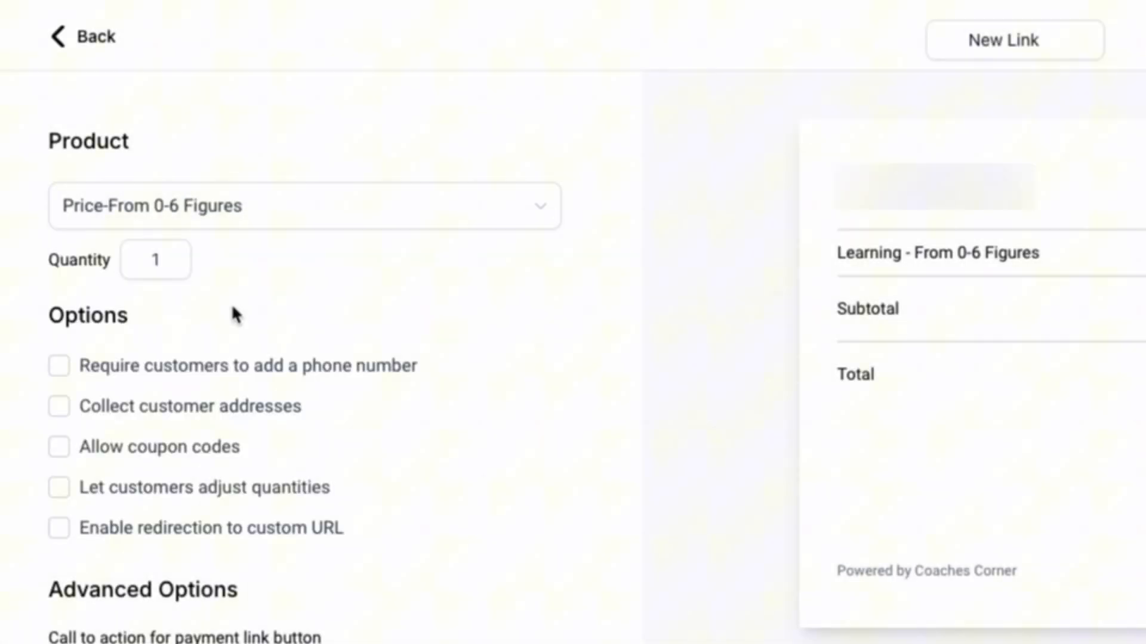
pyautogui.click(155, 260)
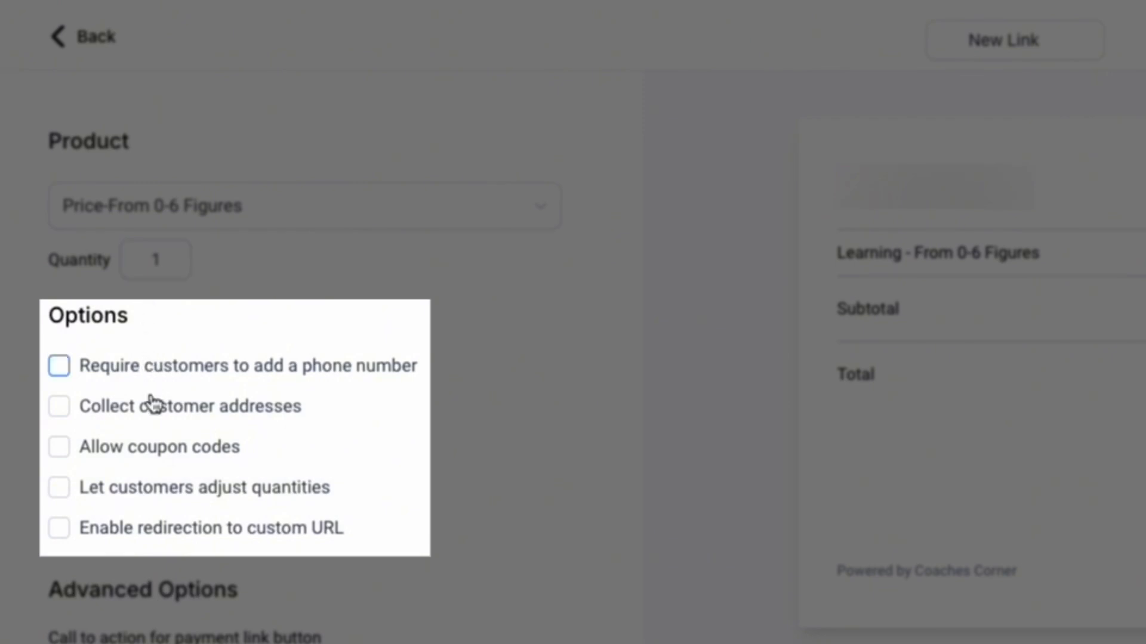
pyautogui.click(60, 446)
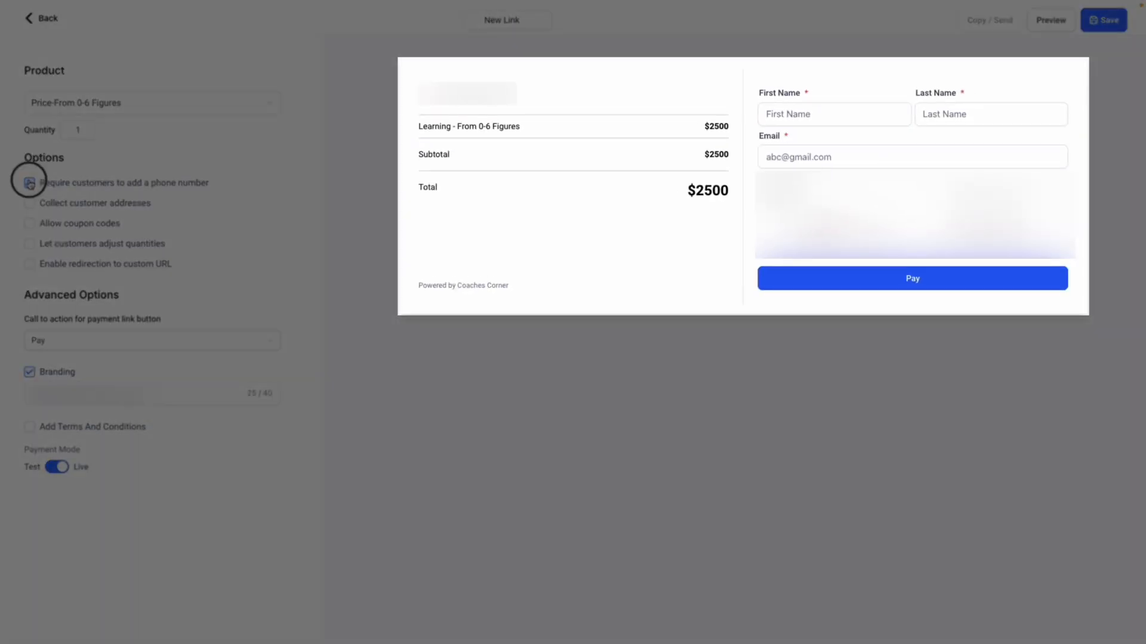
# Step: Require a phone number on the link and choose the payment button's call to action
pyautogui.click(29, 203)
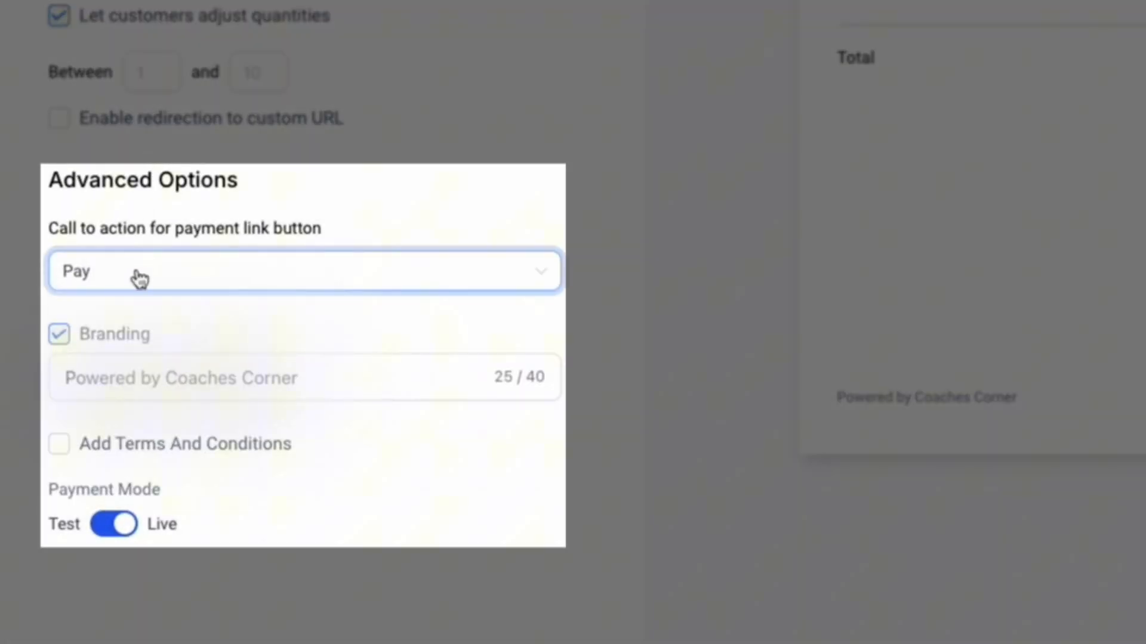
pyautogui.click(303, 271)
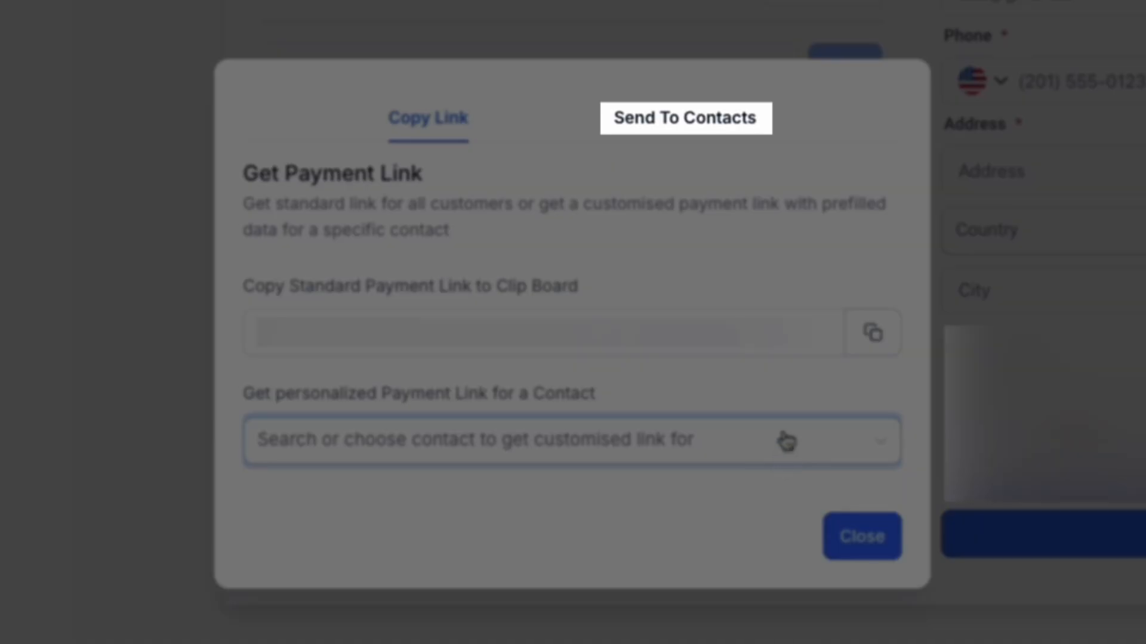
# Step: Switch the share dialog to sending the link to contacts by email and SMS
pyautogui.click(685, 118)
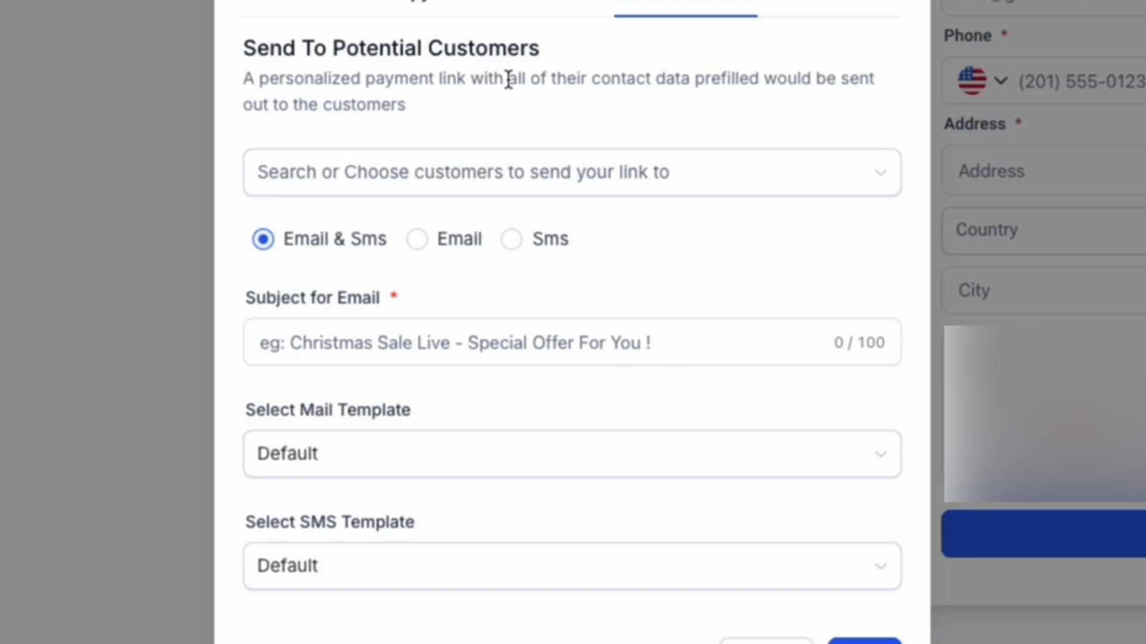
pyautogui.moveTo(510, 102)
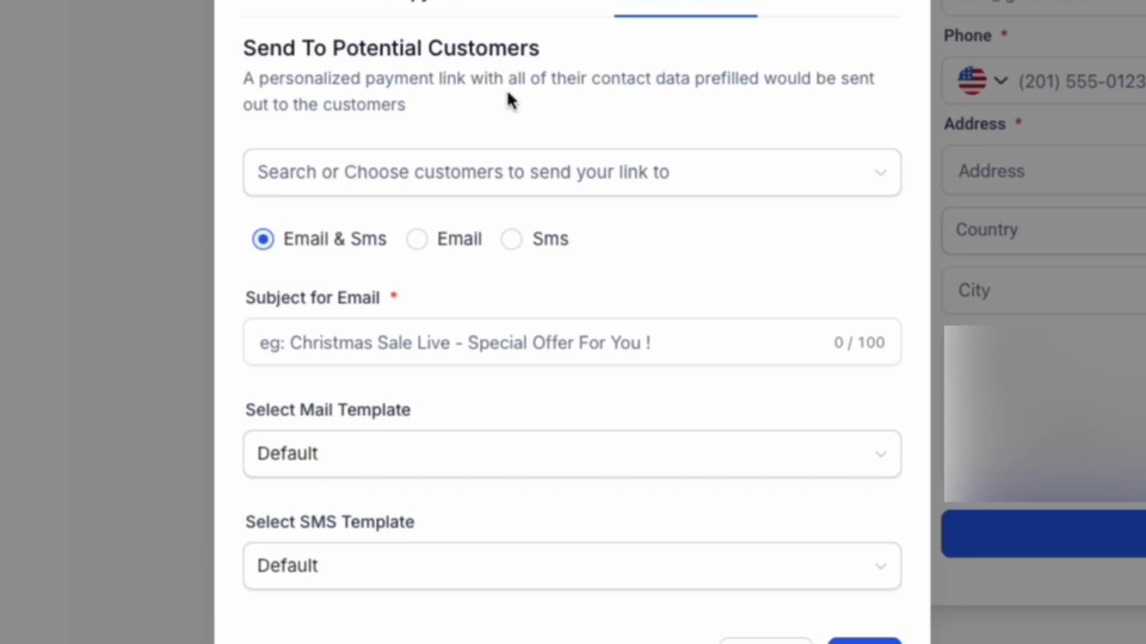
pyautogui.moveTo(350, 244)
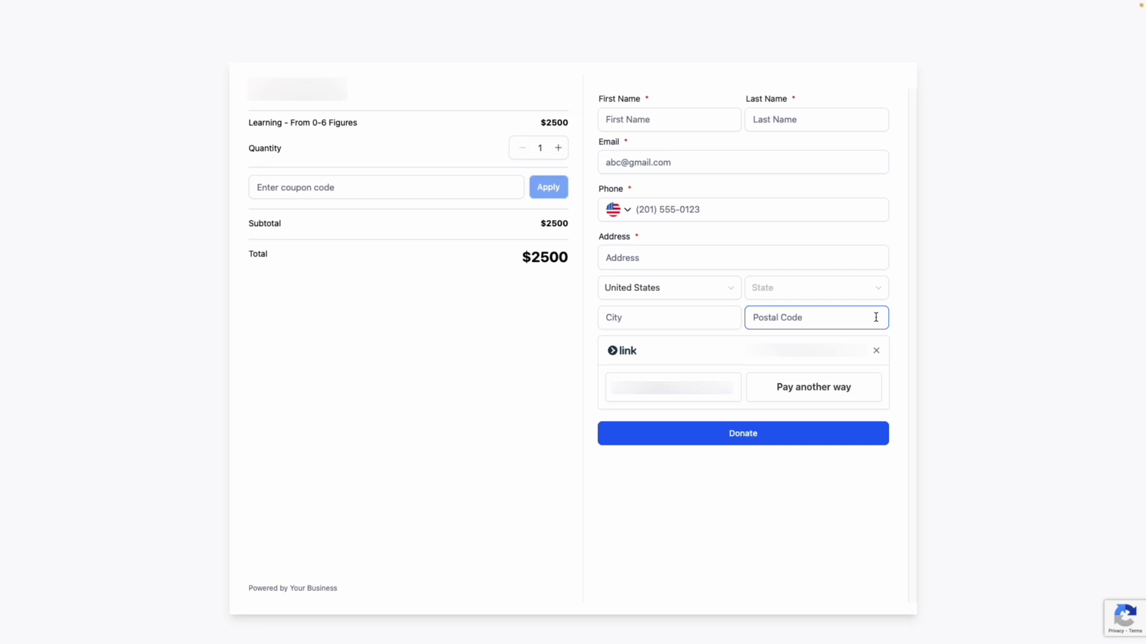
pyautogui.moveTo(911, 318)
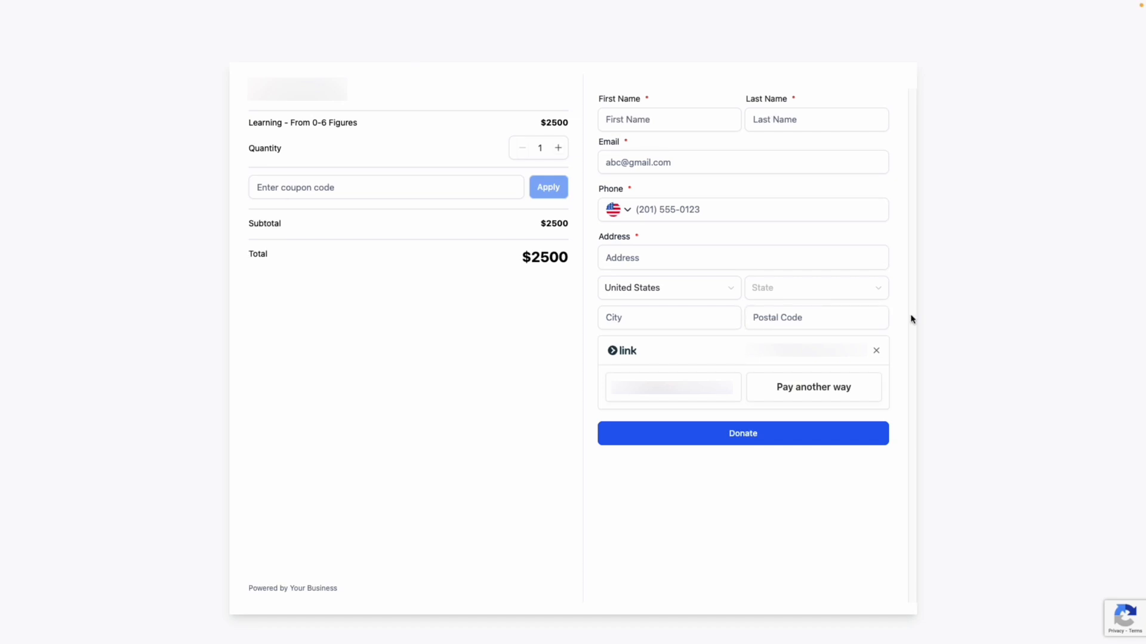